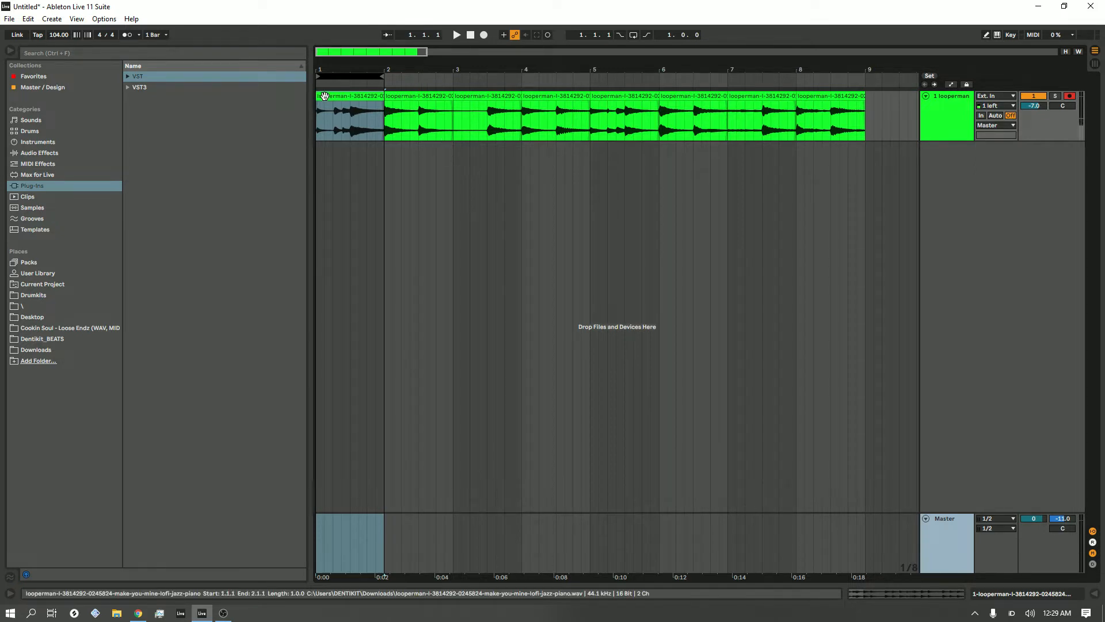
Select the first one-bar clip of the sliced lofi jazz piano sample.
{"action": "double_click", "coordinate": [346, 116]}
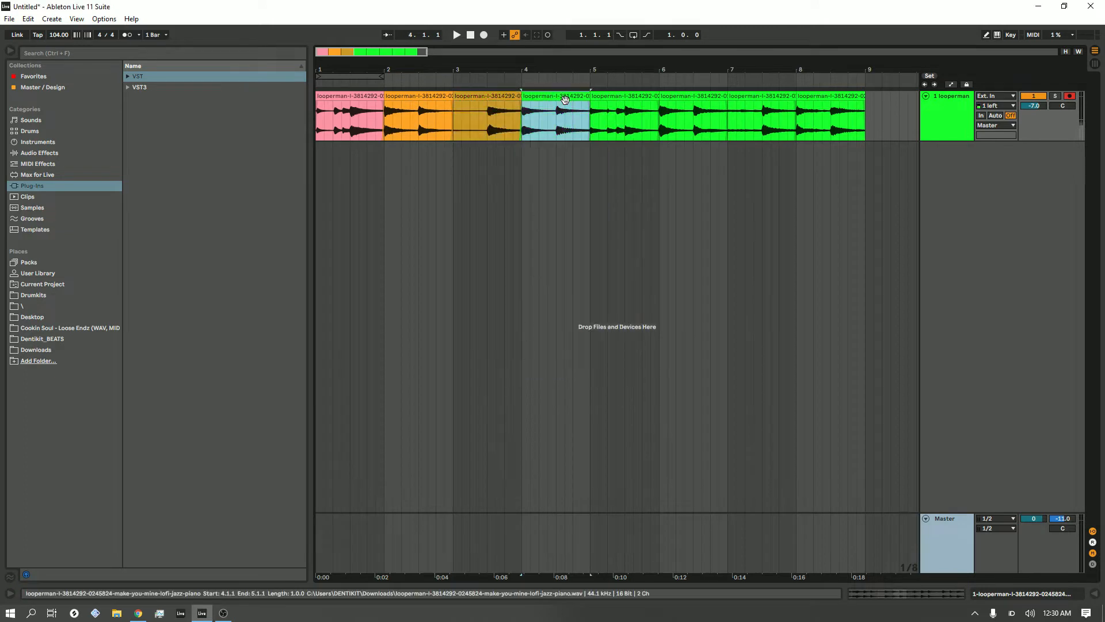
Recolor the next piano clip with a new palette swatch, then select the last bar's clip.
{"action": "right_click", "coordinate": [564, 98]}
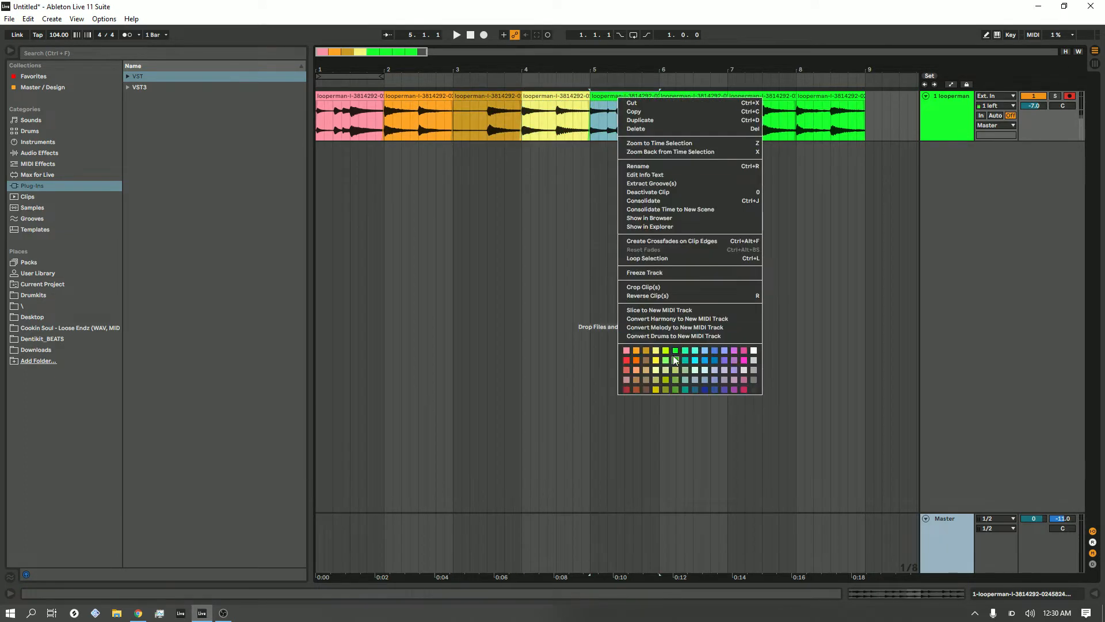
{"action": "left_click", "coordinate": [693, 360]}
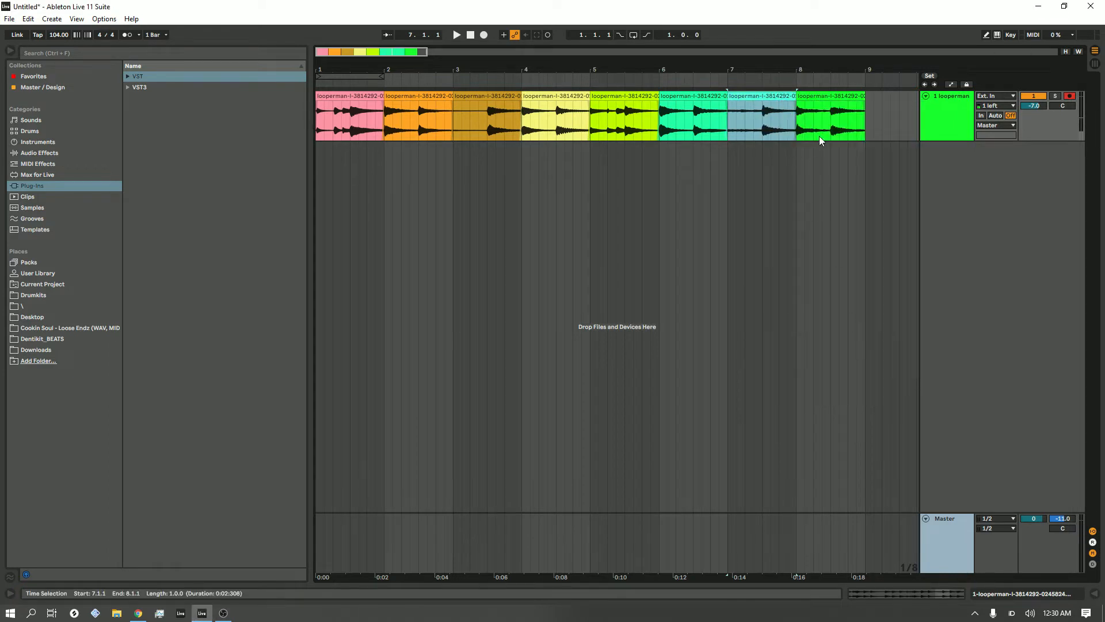
{"action": "left_click", "coordinate": [830, 117]}
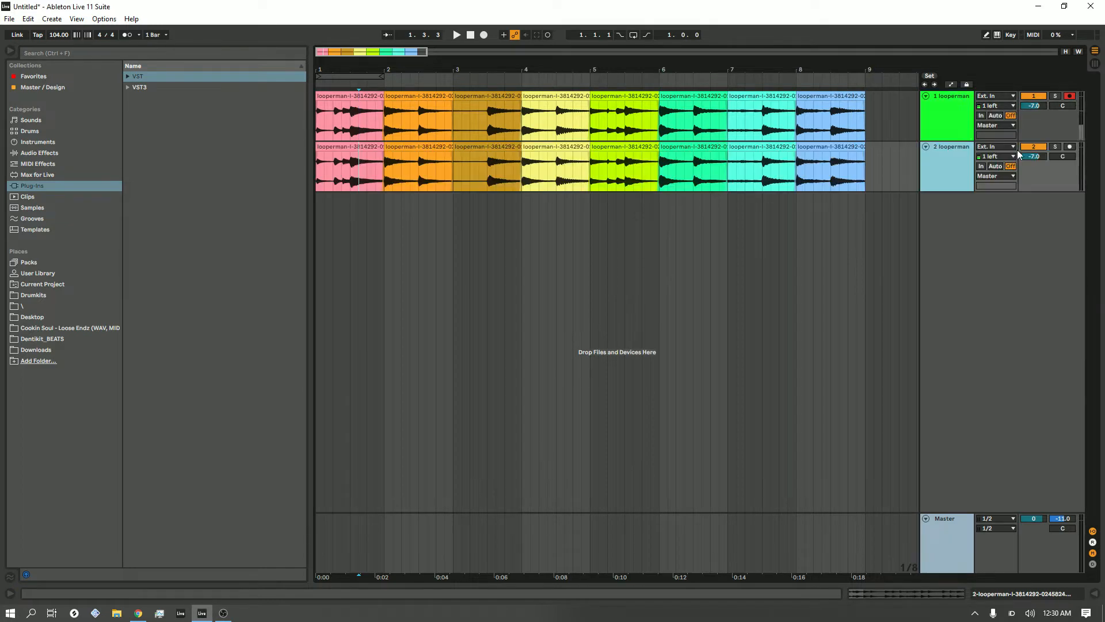
{"action": "mouse_move", "coordinate": [931, 164]}
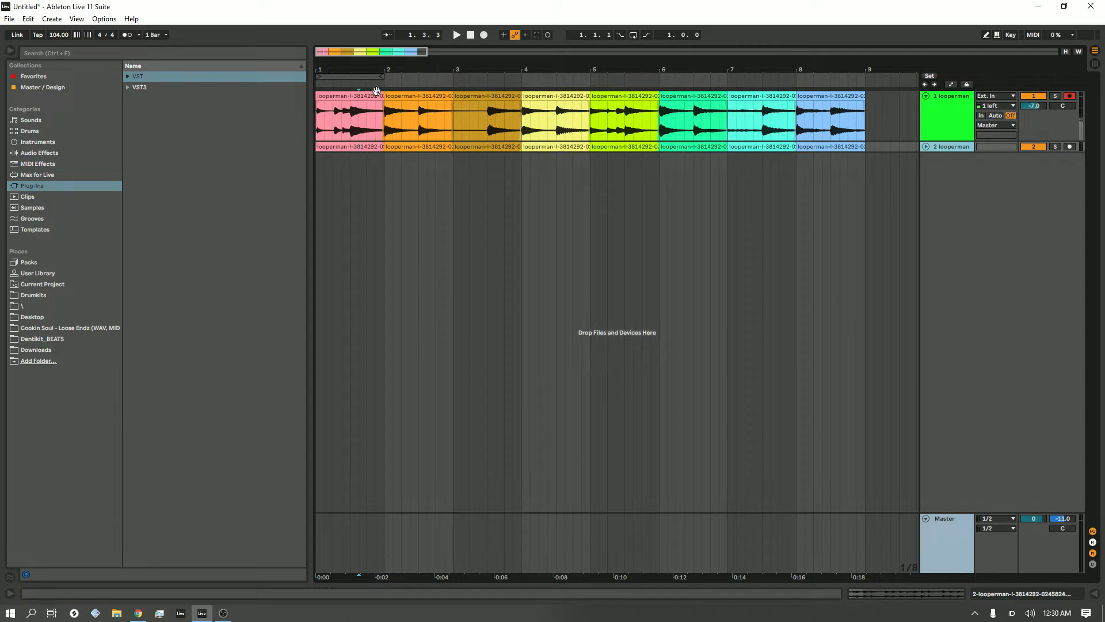
Select the first clip of the original color-coded piano track.
{"action": "left_click", "coordinate": [405, 115]}
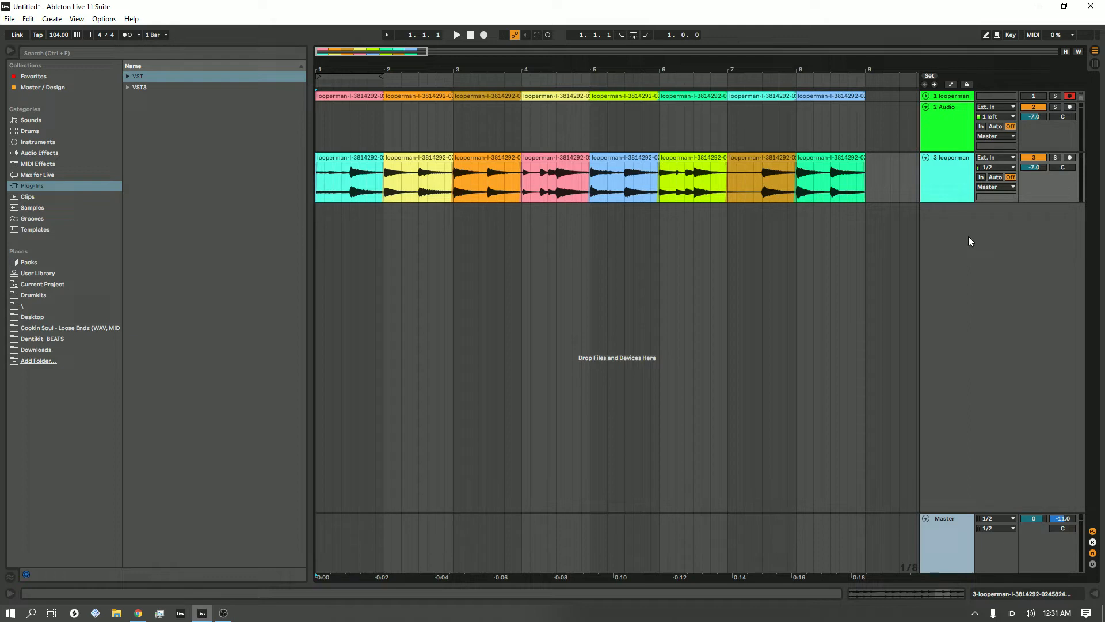
Clear the current clip selection after reordering the copied bars.
{"action": "left_click", "coordinate": [456, 35]}
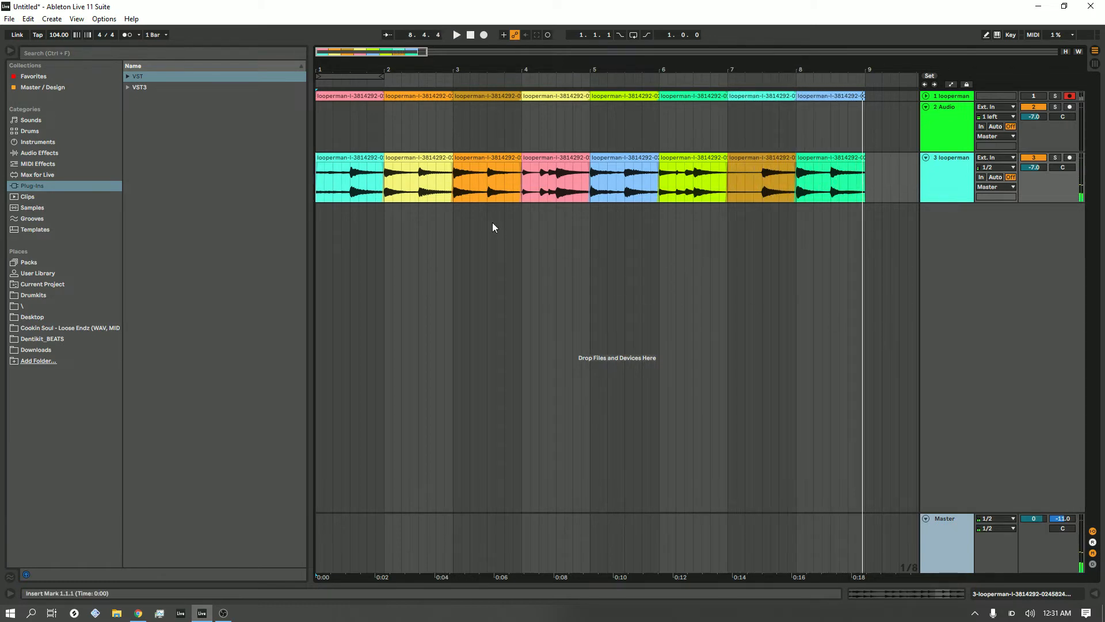
Select the rearranged track's clips and show their combined clip details and waveform.
{"action": "left_click", "coordinate": [828, 176]}
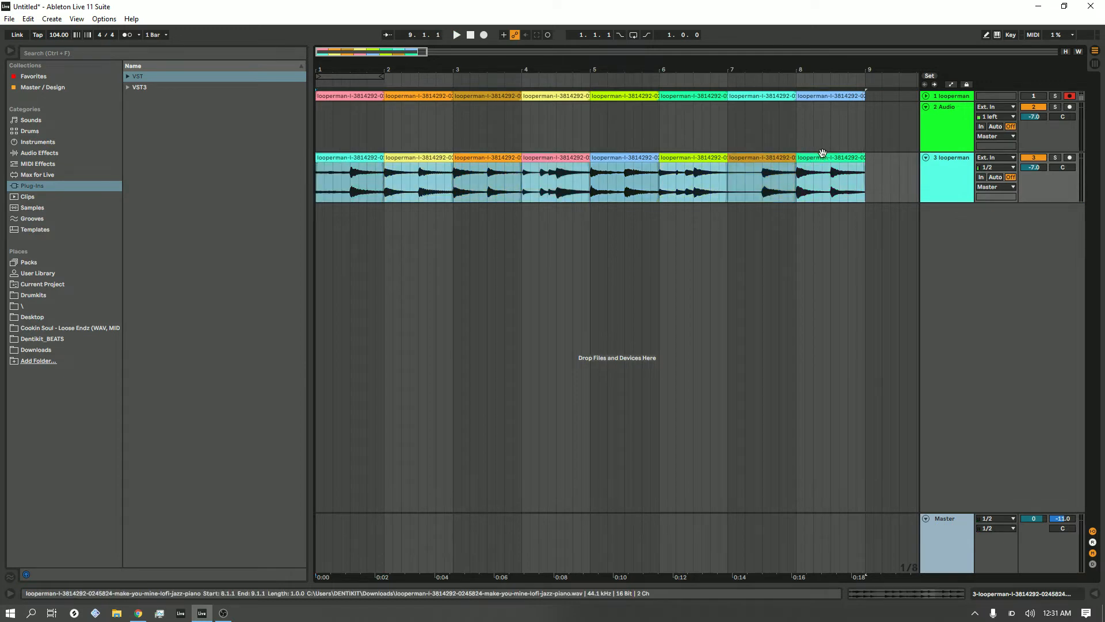
{"action": "left_click", "coordinate": [559, 295]}
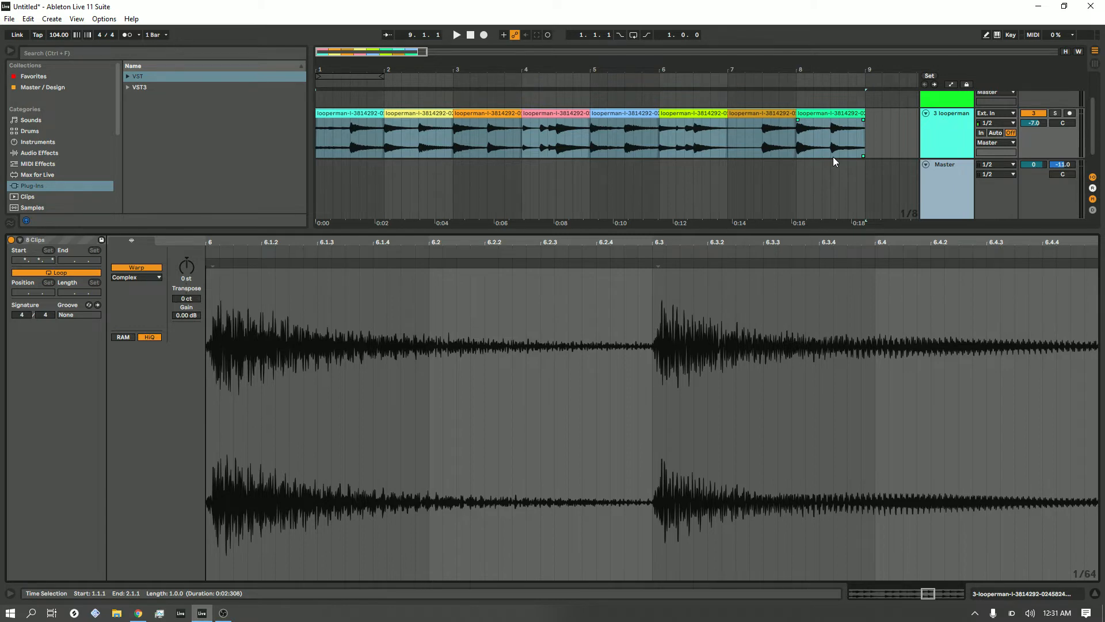
{"action": "mouse_move", "coordinate": [259, 223]}
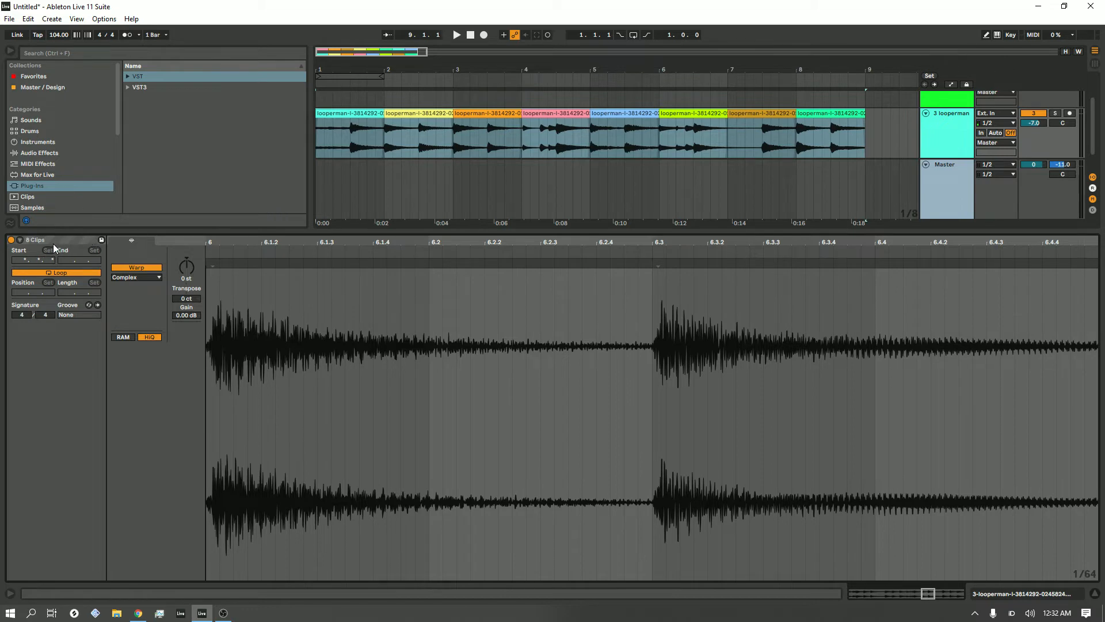
{"action": "mouse_move", "coordinate": [74, 245]}
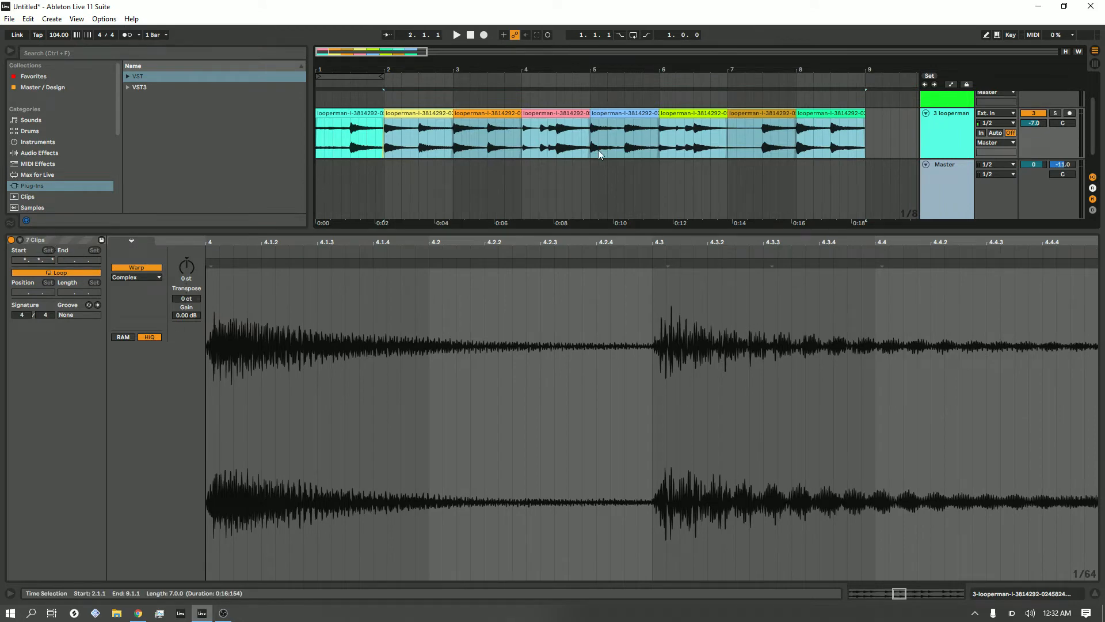
{"action": "left_click", "coordinate": [853, 114]}
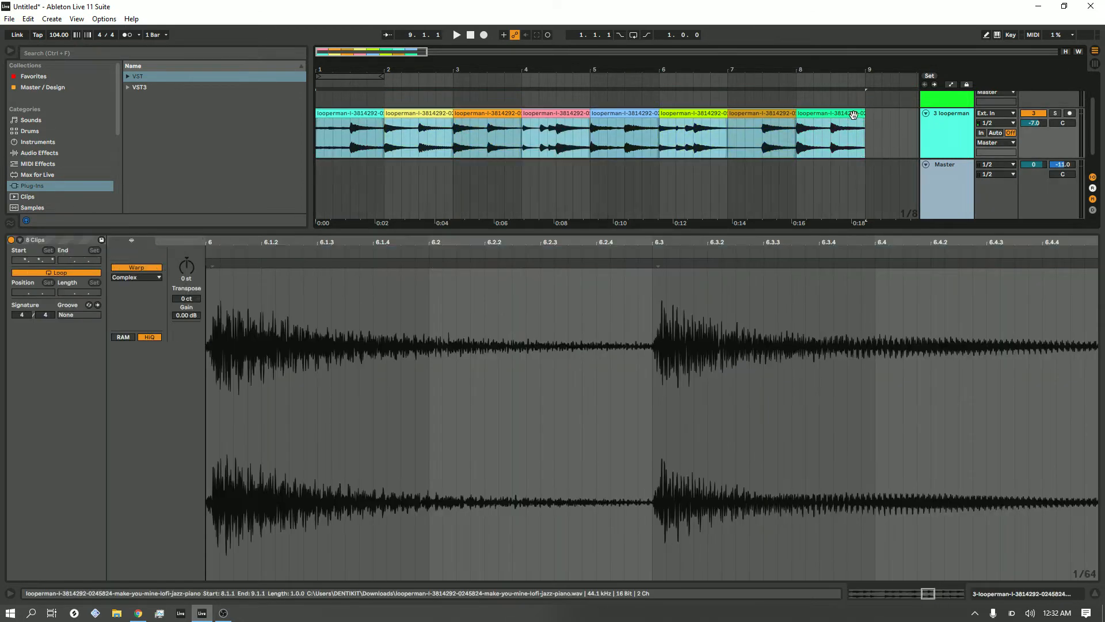
{"action": "left_click", "coordinate": [439, 190]}
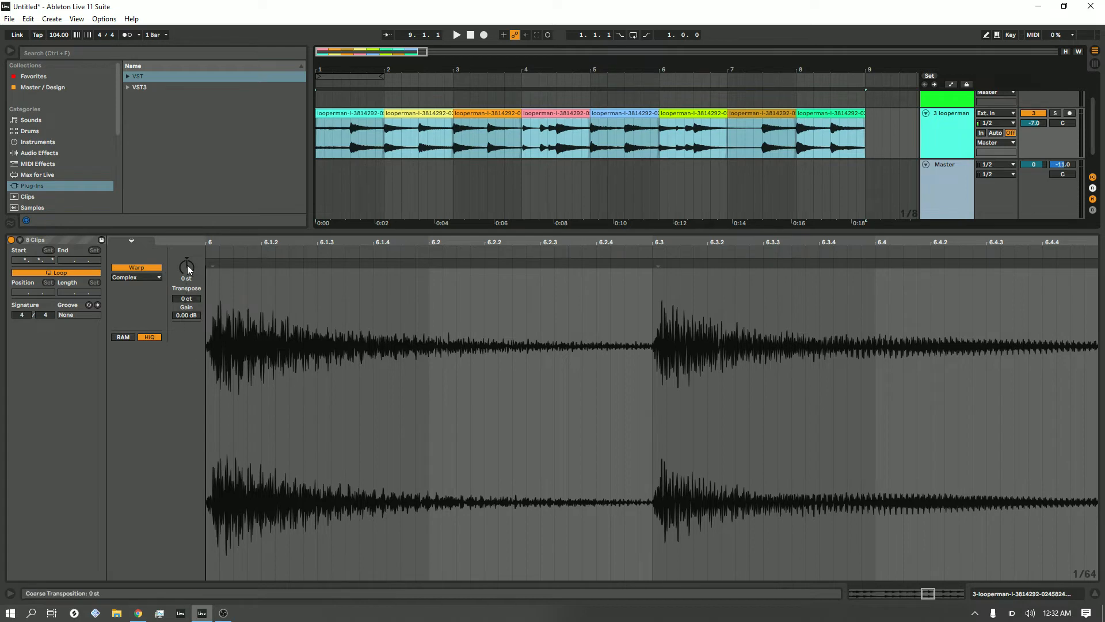
{"action": "left_click", "coordinate": [134, 277]}
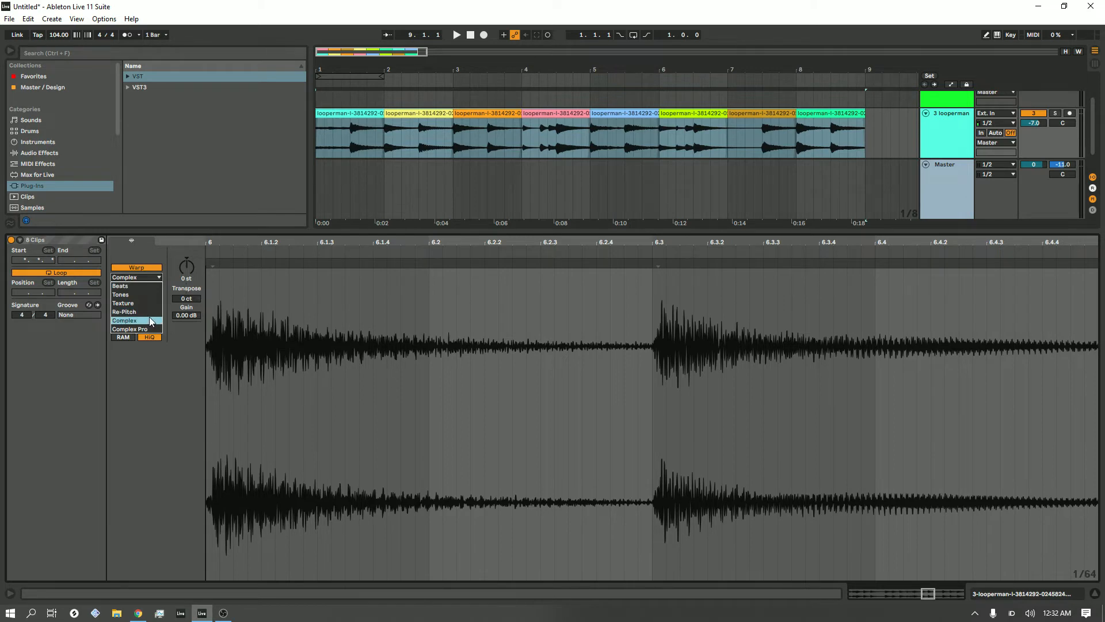
{"action": "mouse_move", "coordinate": [122, 294]}
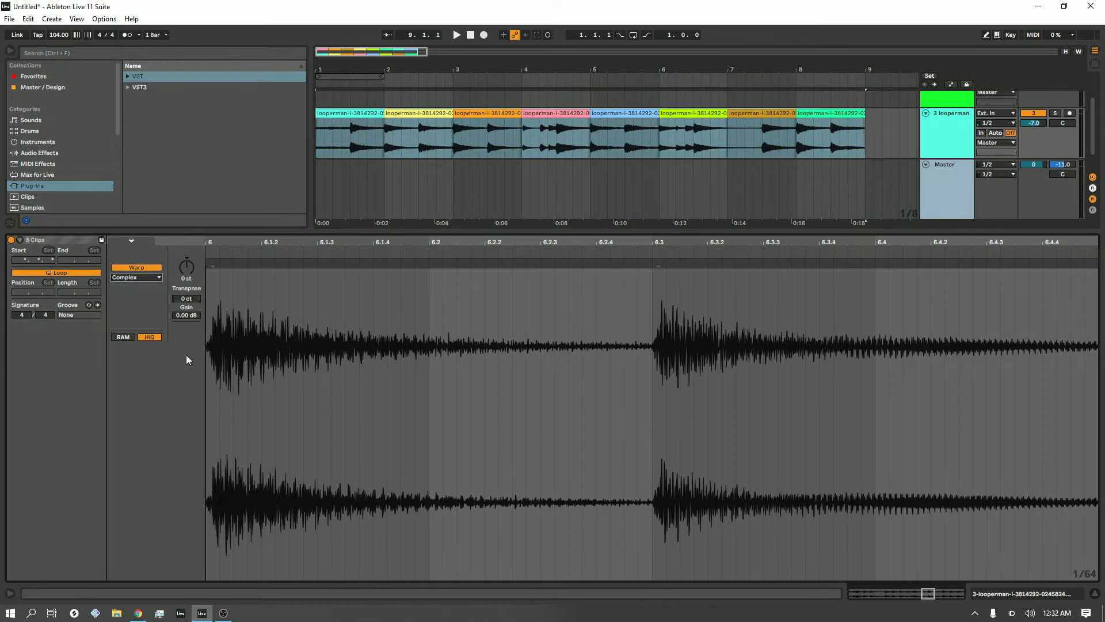
{"action": "mouse_move", "coordinate": [186, 267]}
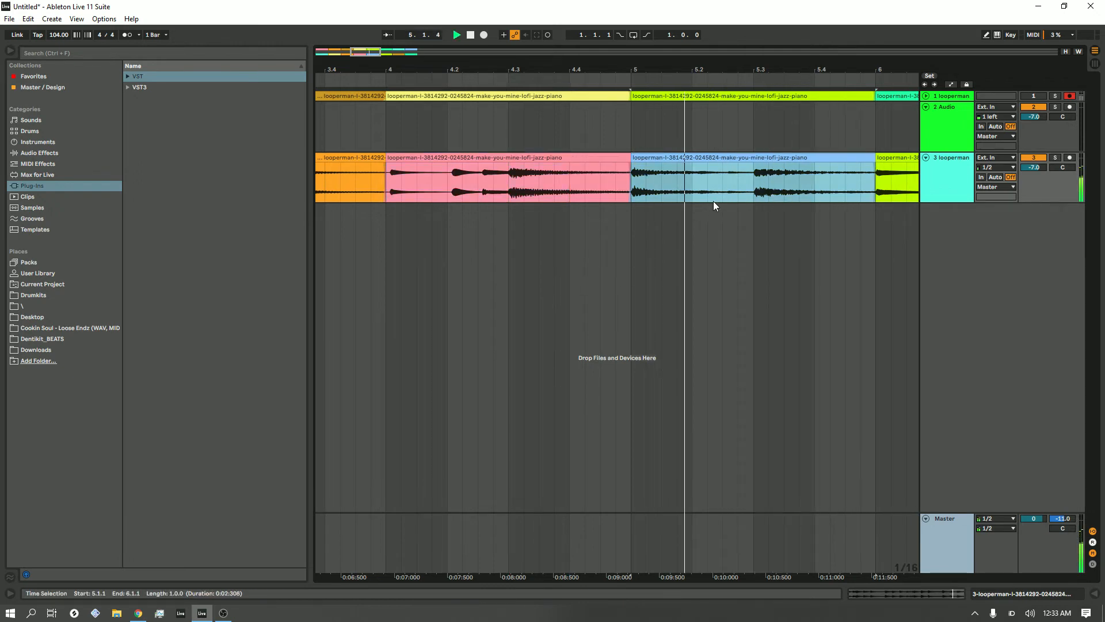
Click a clip on the rearranged lower track while chopping.
{"action": "left_click", "coordinate": [708, 176]}
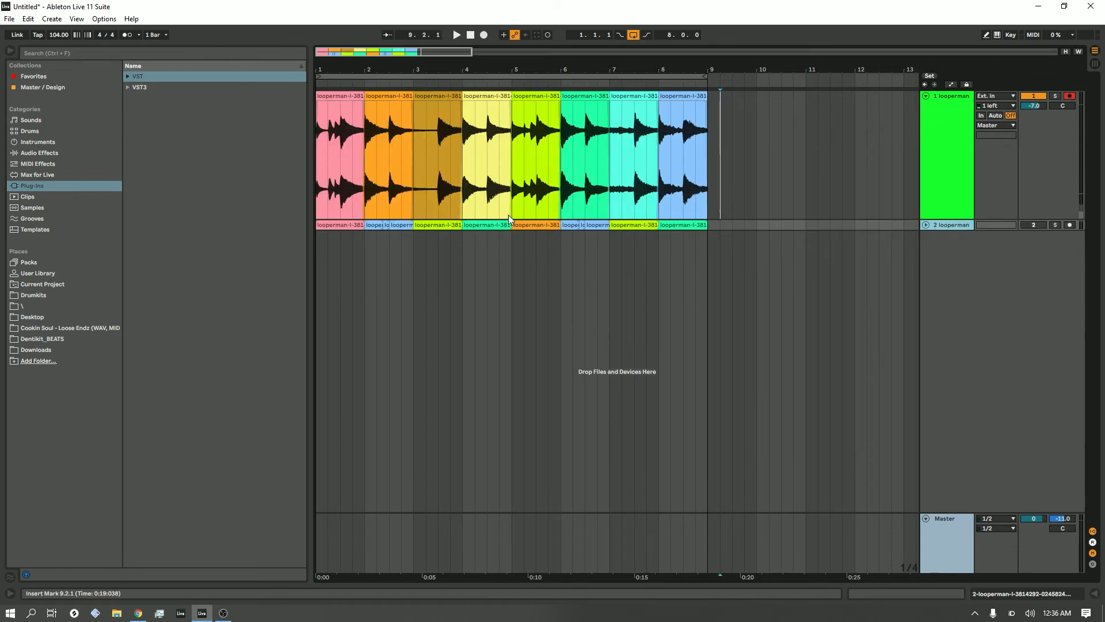
Stop playback, clear the clip selection and unfold track 2 to show its chops.
{"action": "left_click", "coordinate": [483, 34]}
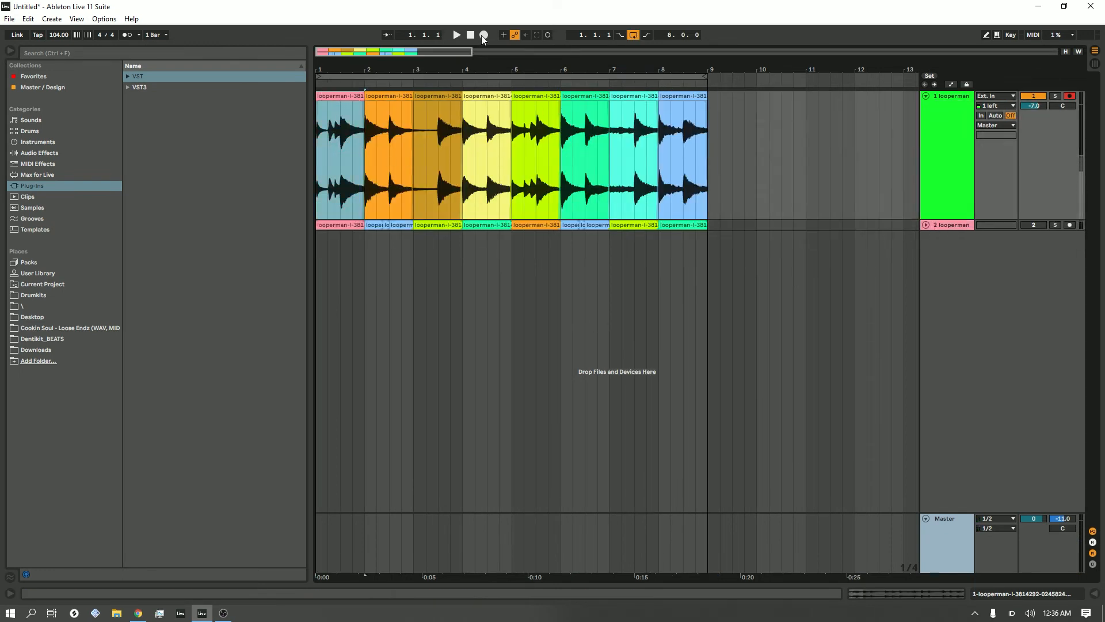
{"action": "left_click", "coordinate": [484, 35]}
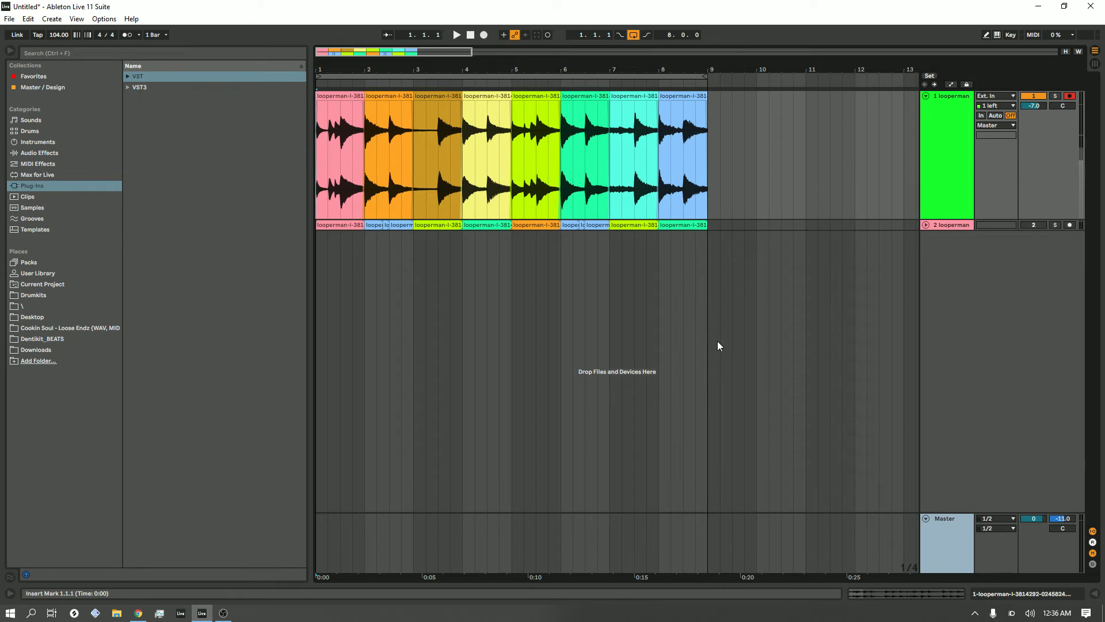
{"action": "left_click", "coordinate": [455, 35]}
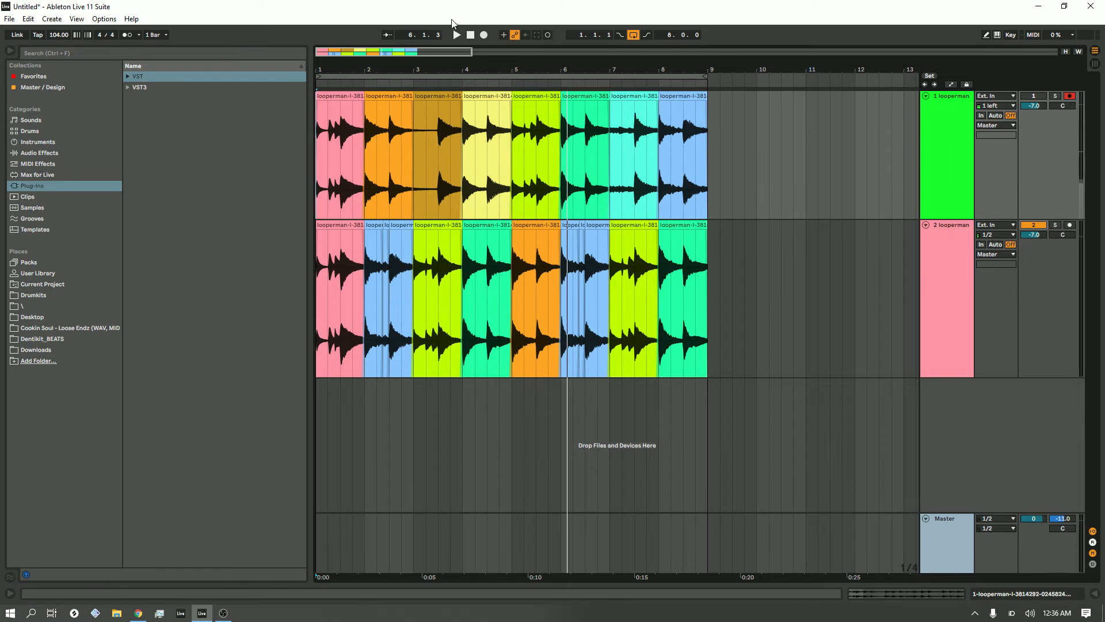
{"action": "left_click", "coordinate": [469, 35]}
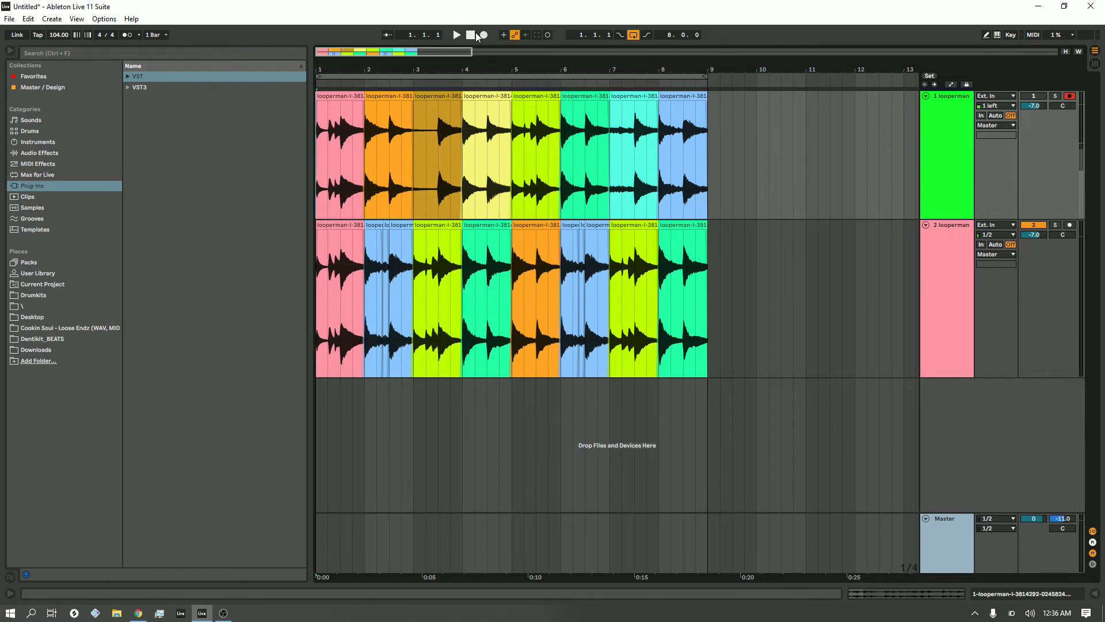
{"action": "left_click", "coordinate": [456, 34]}
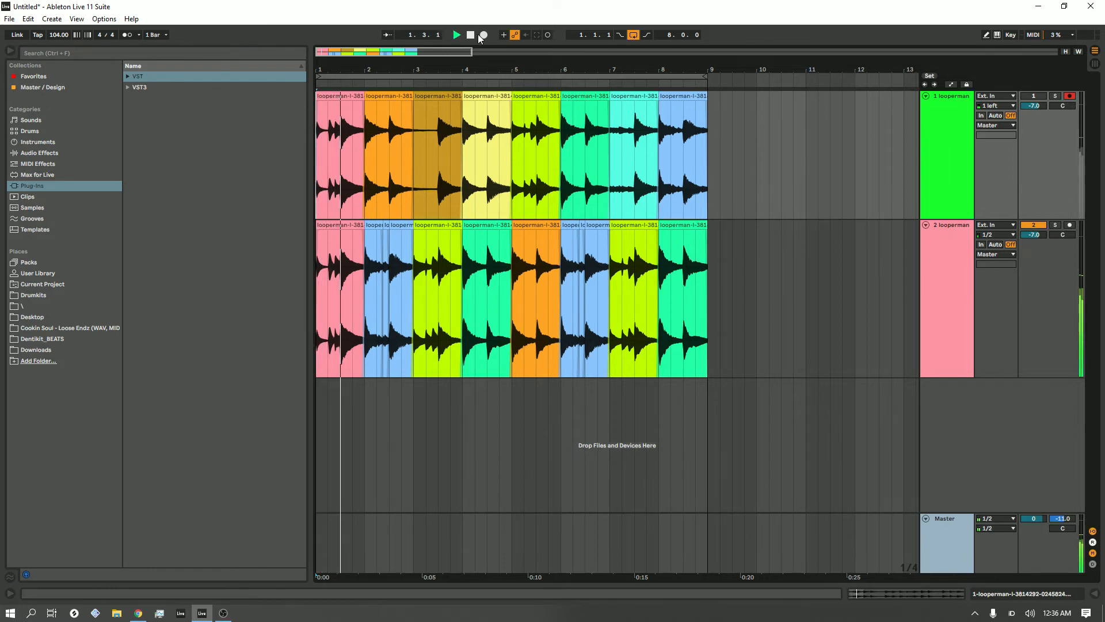
{"action": "left_click", "coordinate": [456, 34]}
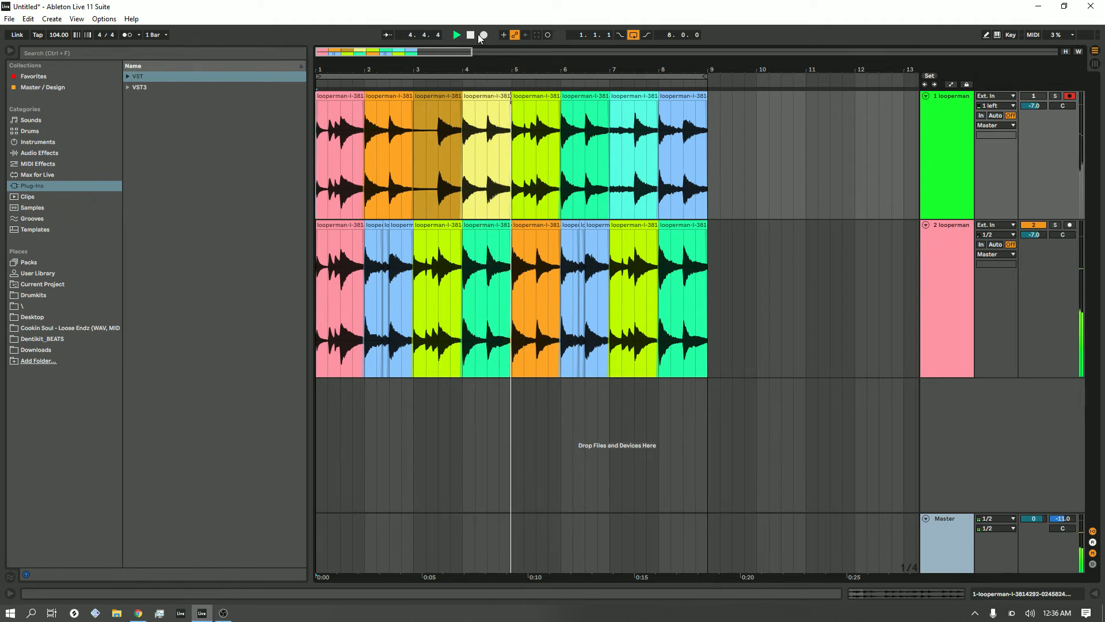
{"action": "left_click", "coordinate": [456, 34]}
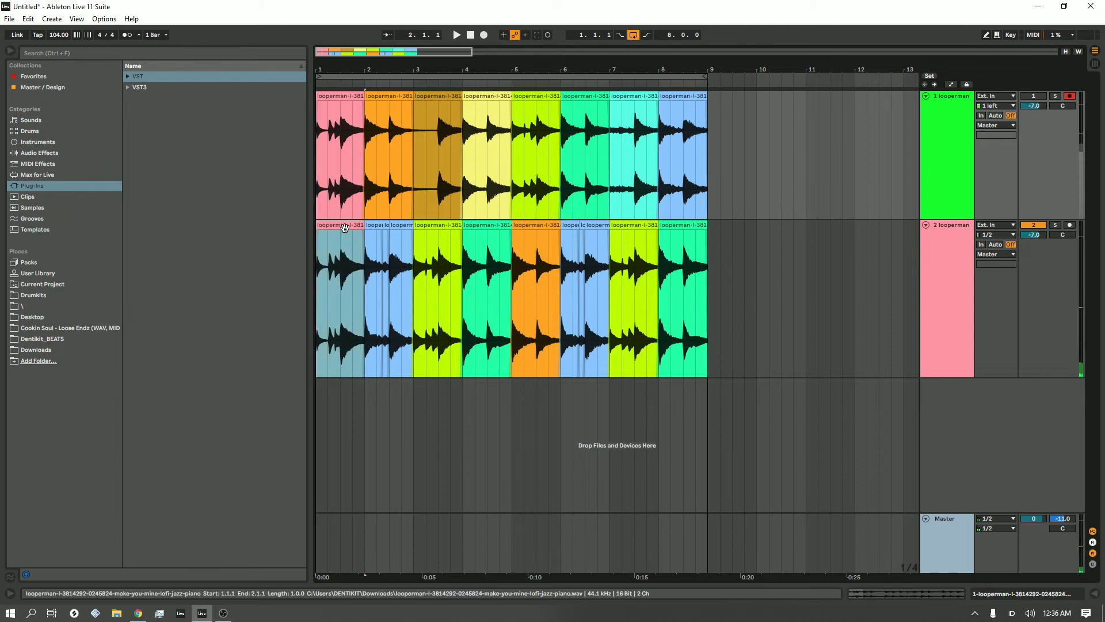
{"action": "left_click", "coordinate": [342, 106]}
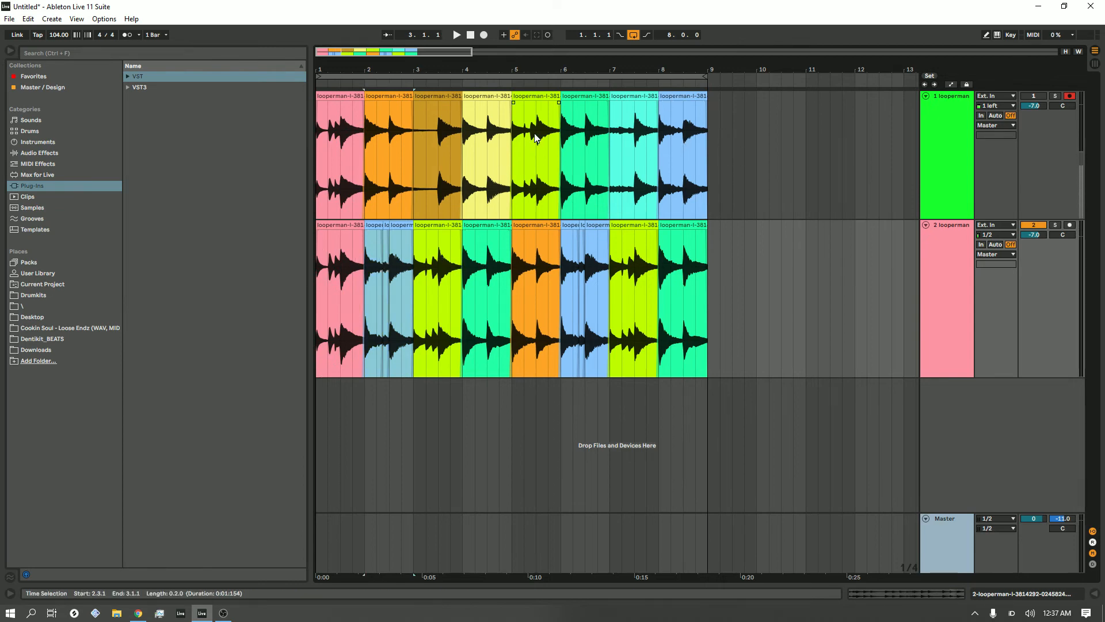
{"action": "mouse_move", "coordinate": [521, 244]}
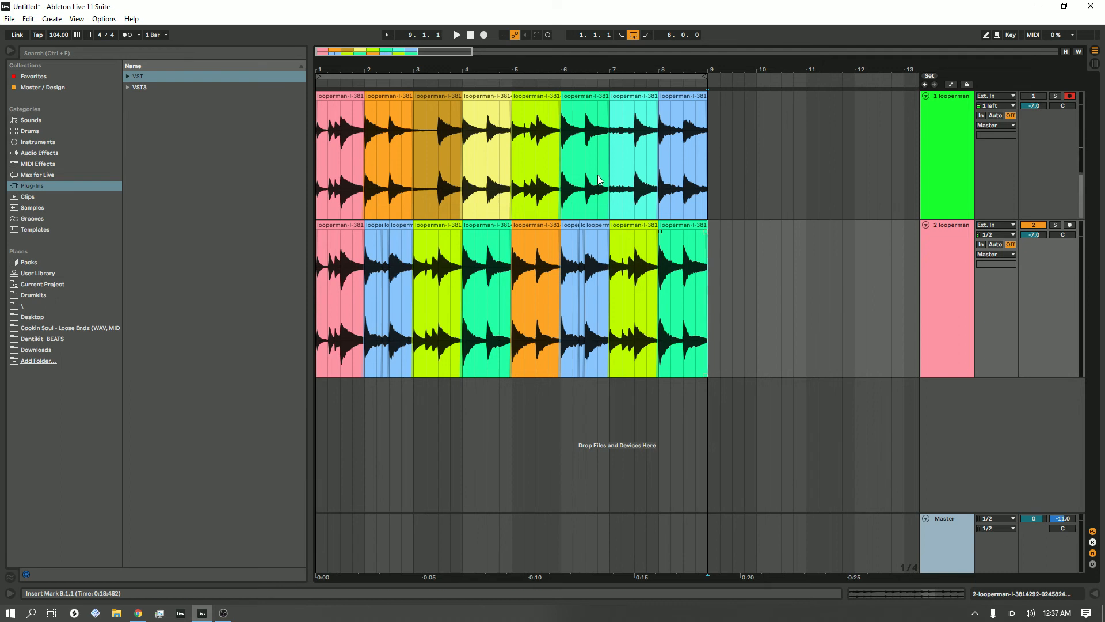
Split the top track's final clip, remove its last-beat slice, and place a slice in bar 3.
{"action": "left_click", "coordinate": [684, 116]}
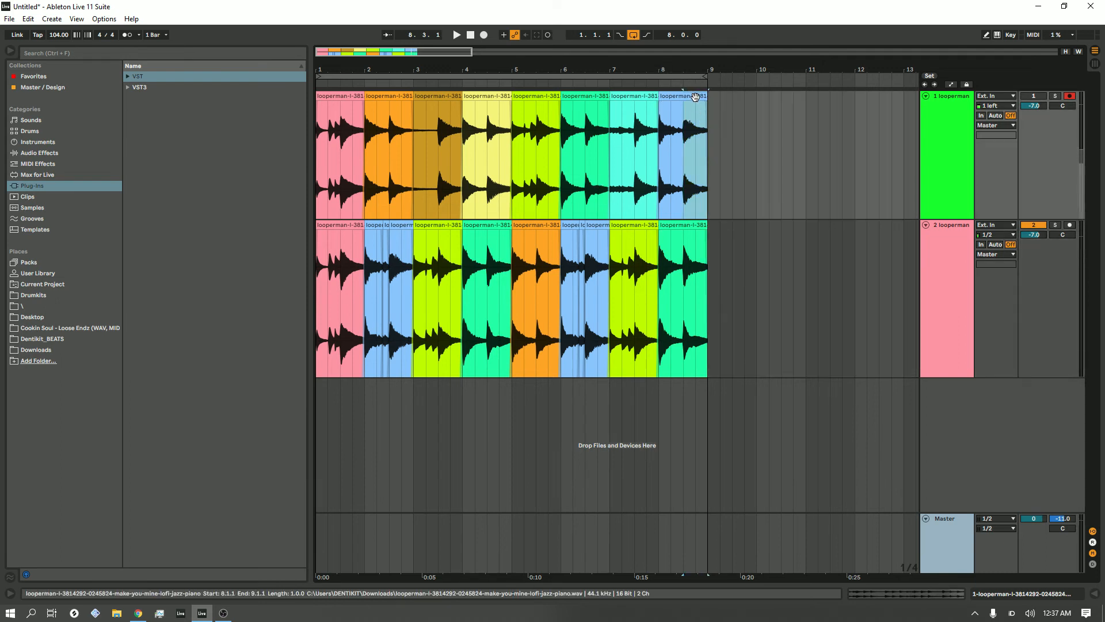
{"action": "right_click", "coordinate": [694, 97]}
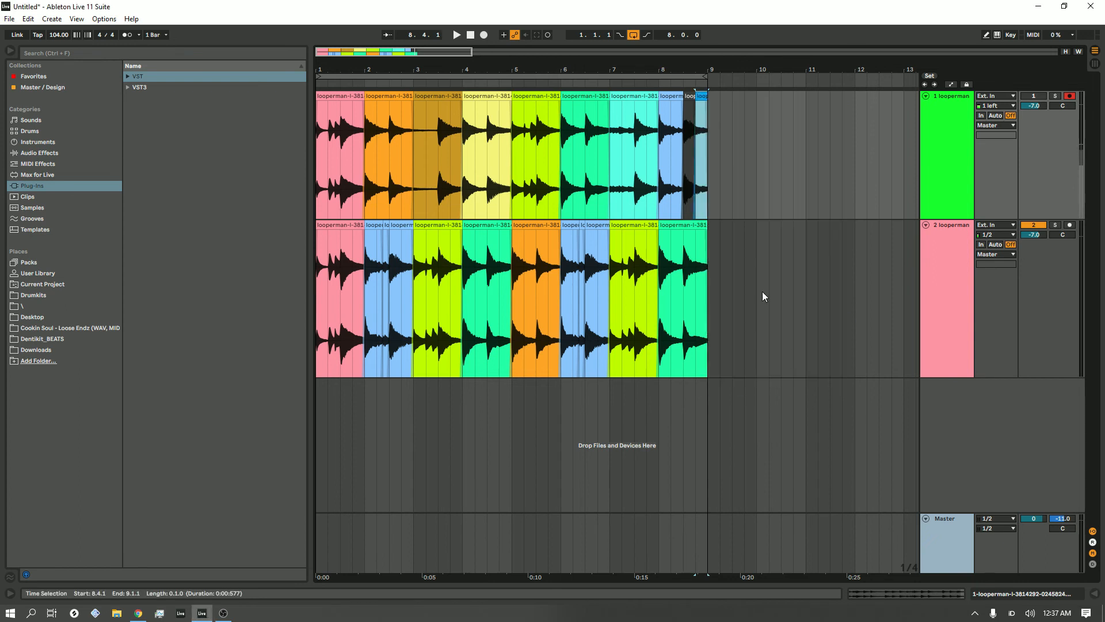
{"action": "left_click", "coordinate": [712, 208]}
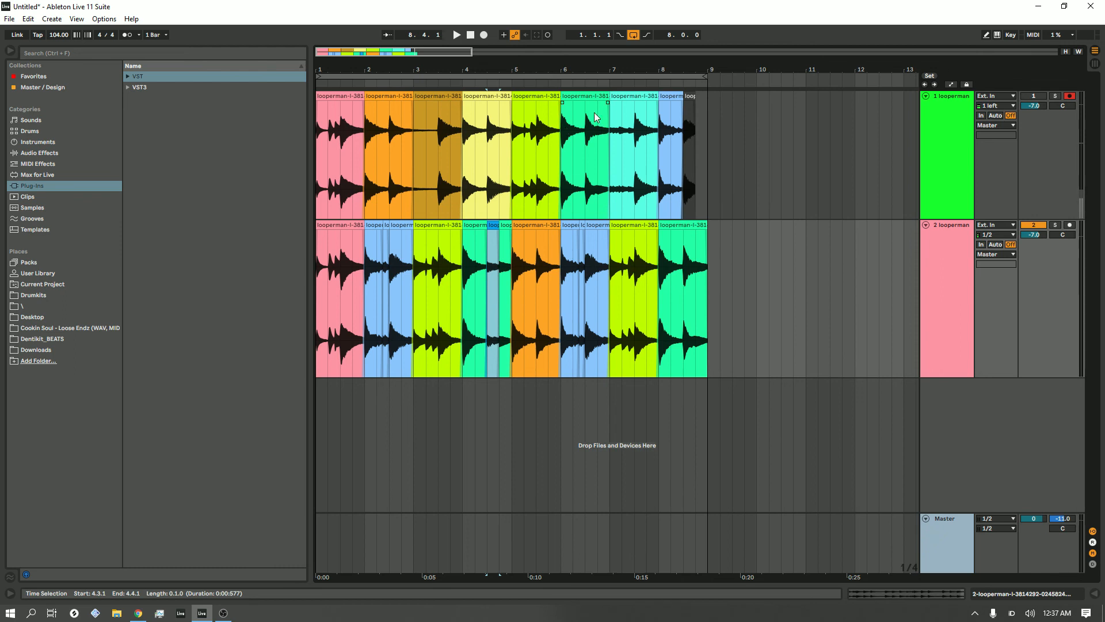
{"action": "left_click", "coordinate": [437, 254]}
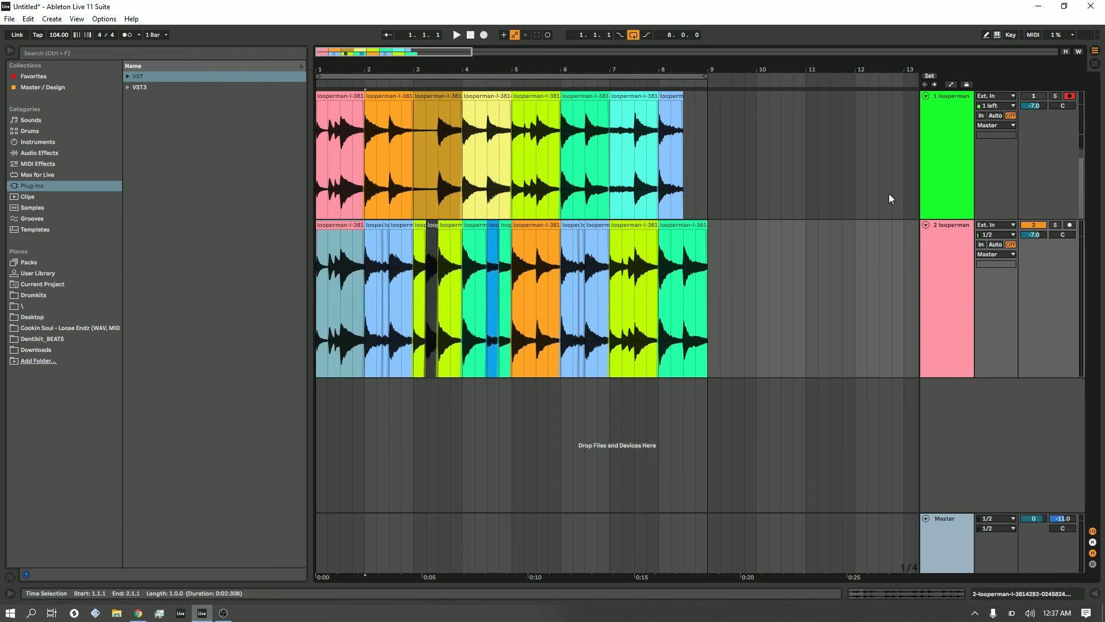
Play and stop the arrangement, then color the lower piano track light blue.
{"action": "left_click", "coordinate": [456, 35]}
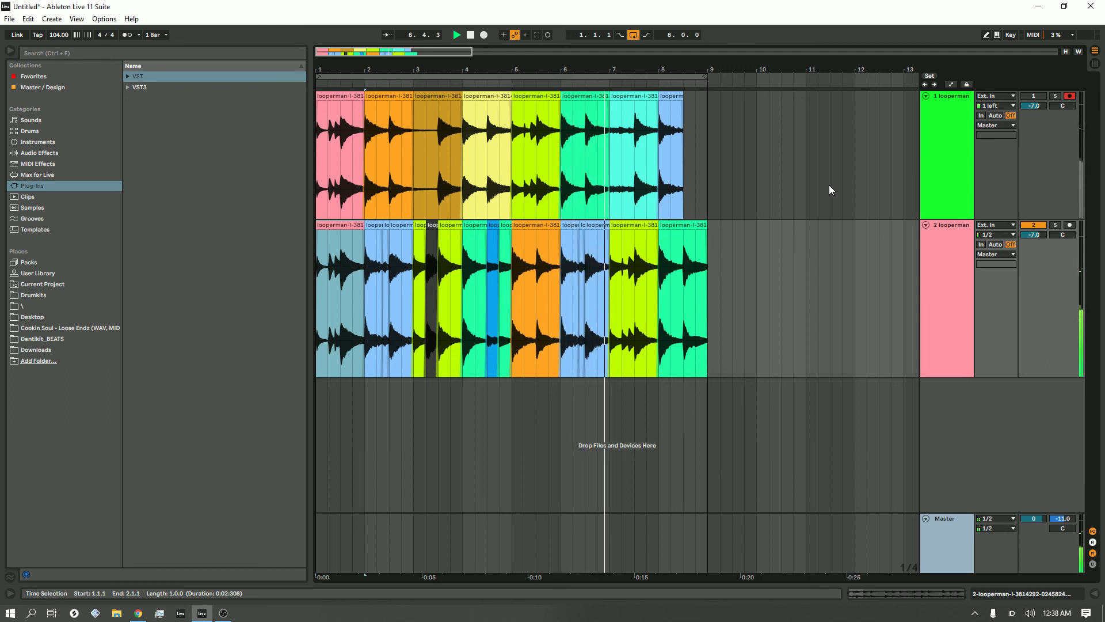
{"action": "left_click", "coordinate": [456, 34]}
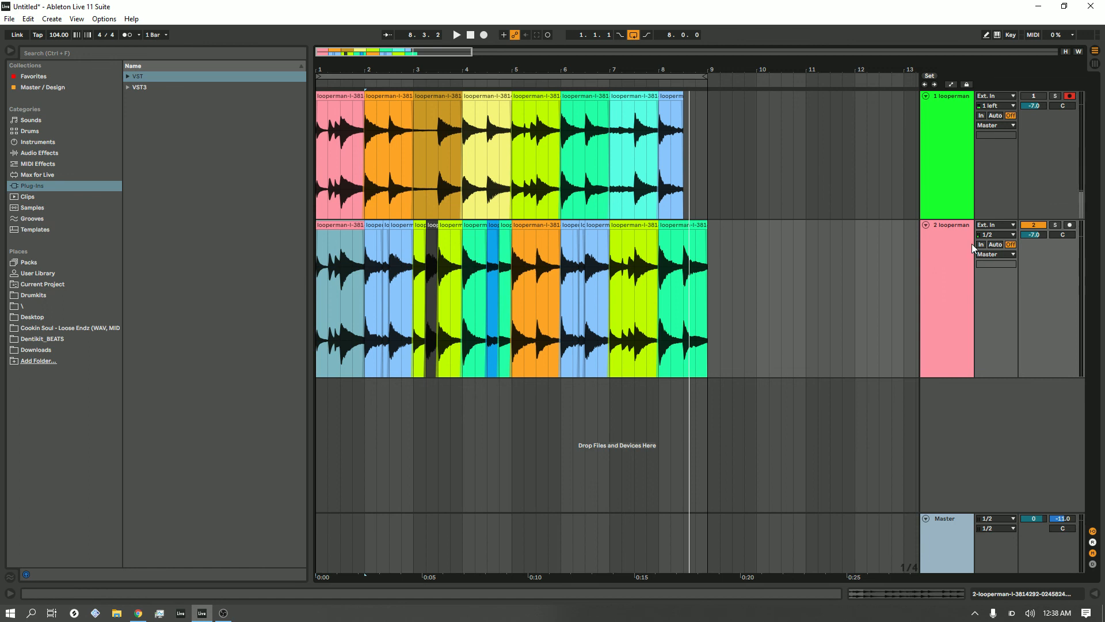
{"action": "left_click", "coordinate": [946, 296]}
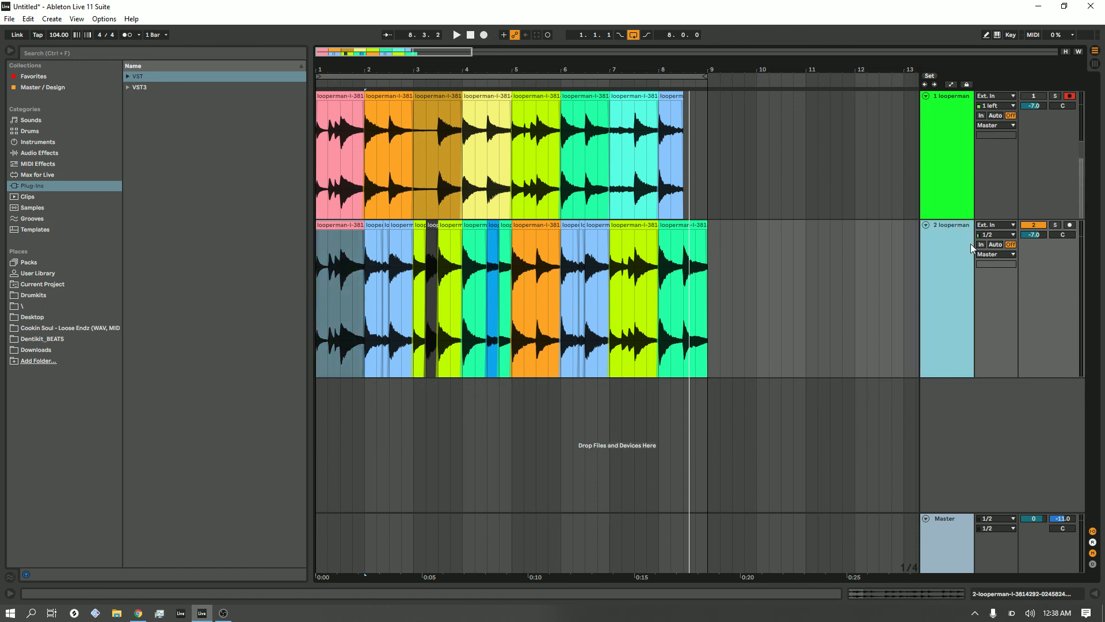
{"action": "mouse_move", "coordinate": [1096, 6]}
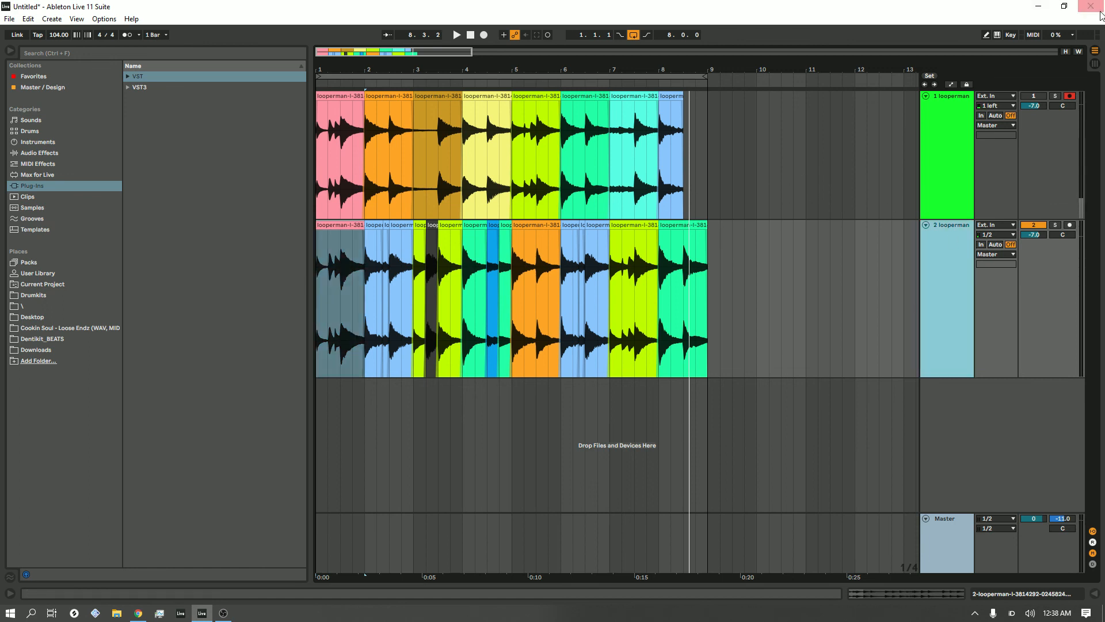